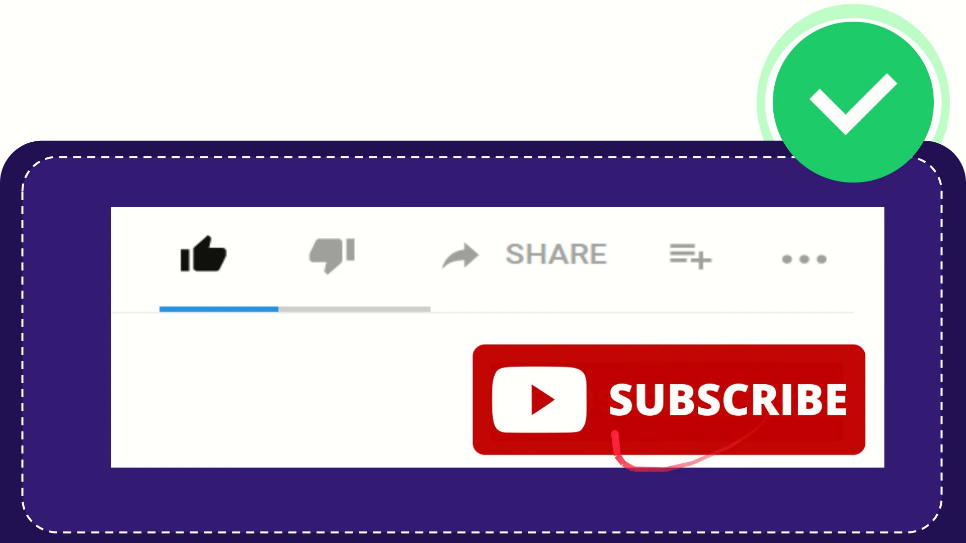
pyautogui.click(207, 256)
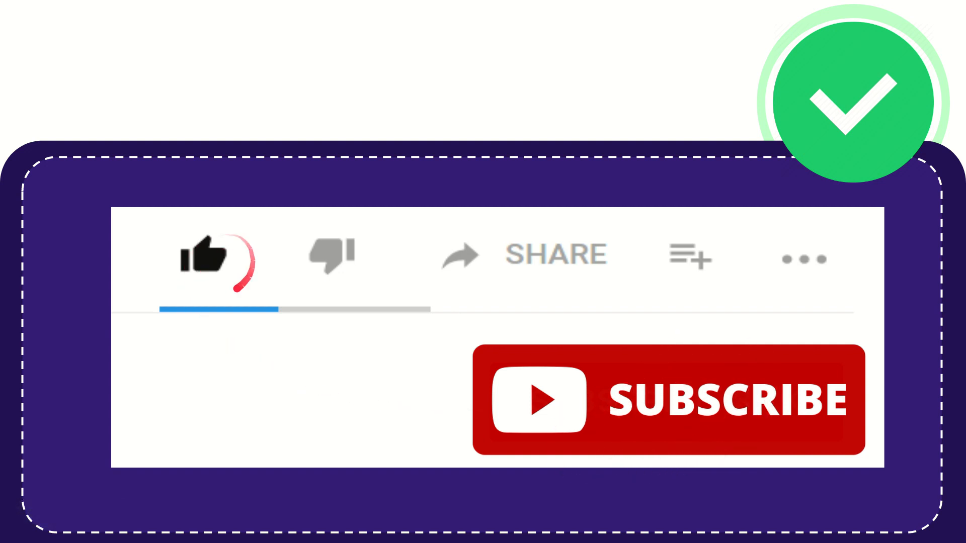
pyautogui.click(329, 255)
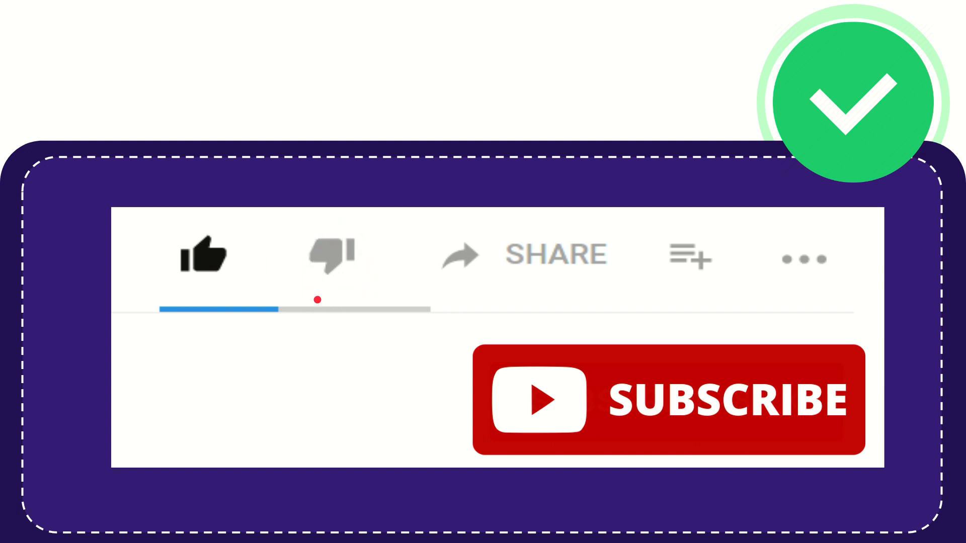
pyautogui.click(331, 254)
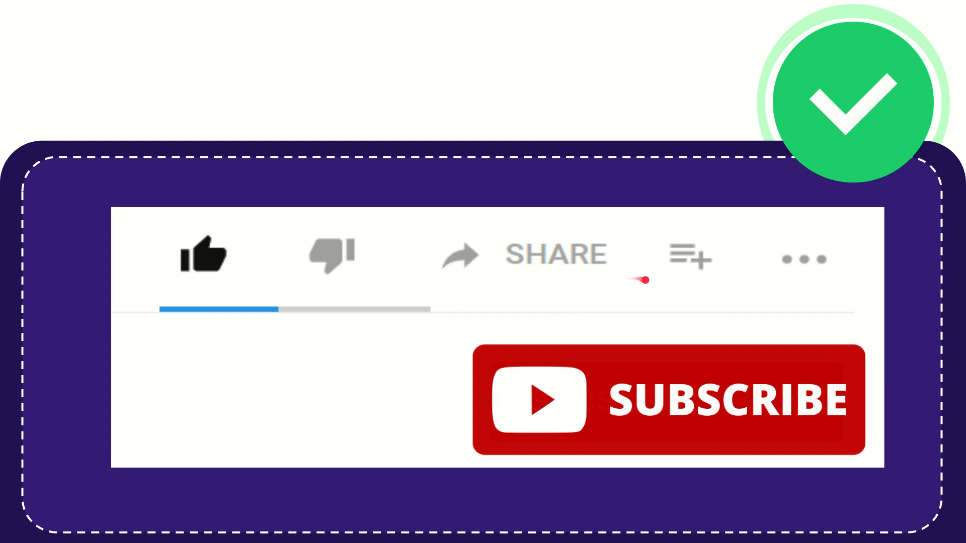
pyautogui.moveTo(591, 299)
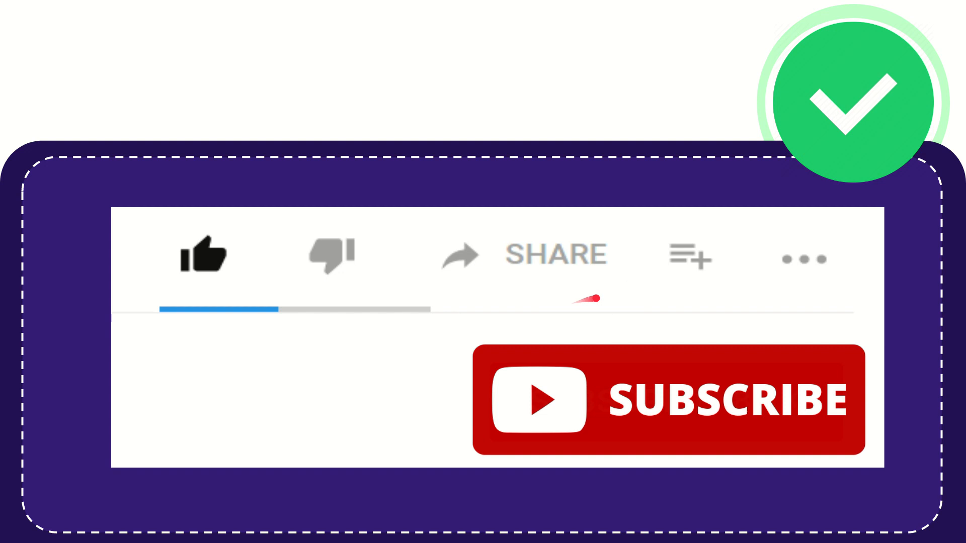